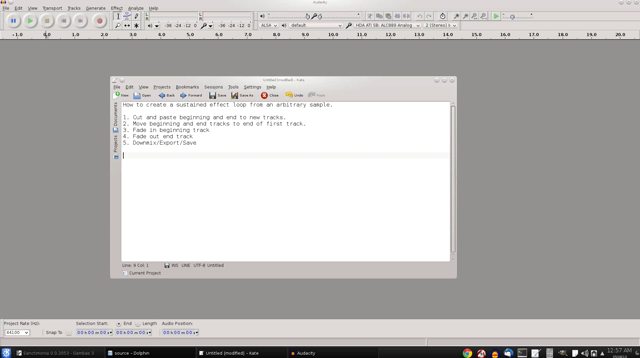
pyautogui.moveTo(604, 224)
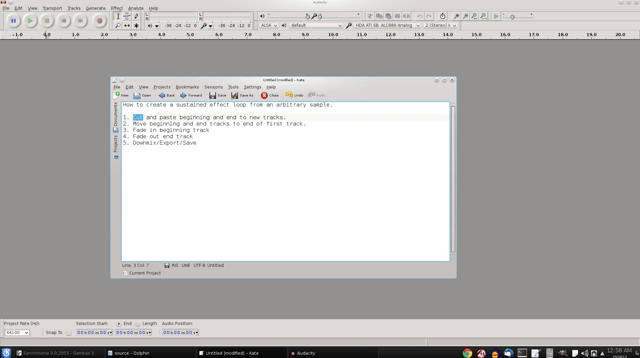
# Return from the plan notes to the Audacity project showing the water recording
pyautogui.click(228, 156)
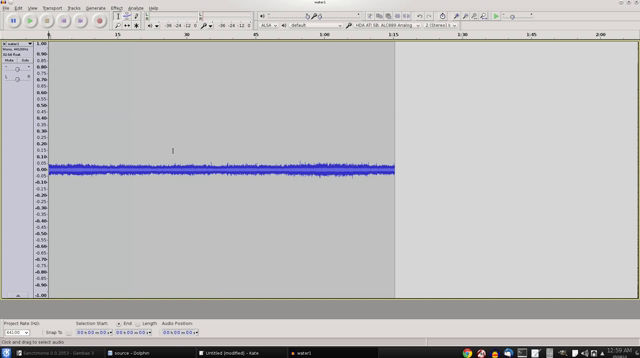
pyautogui.moveTo(400, 172)
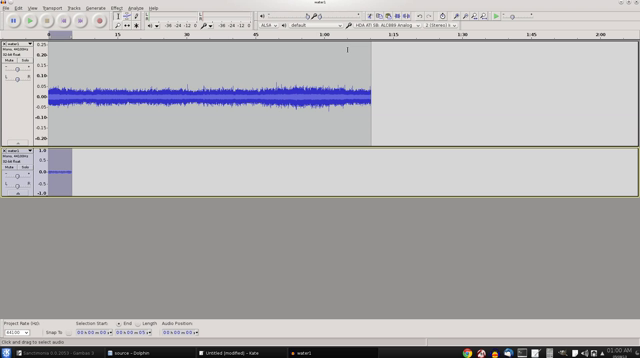
# Cut the selected last 5 seconds off the main water track
pyautogui.click(344, 90)
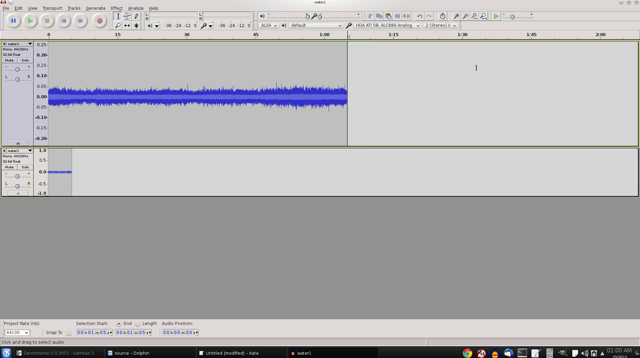
pyautogui.moveTo(50, 242)
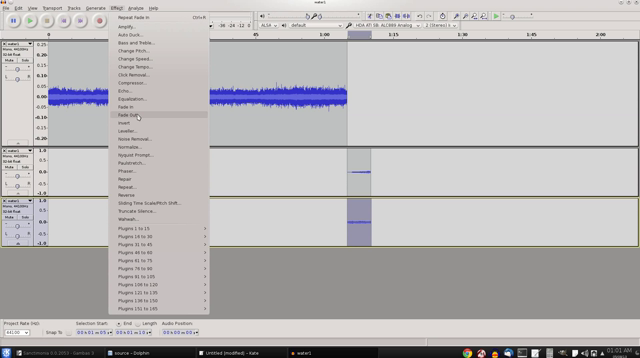
# Apply a Fade In effect to the beginning clip on the second track
pyautogui.click(128, 116)
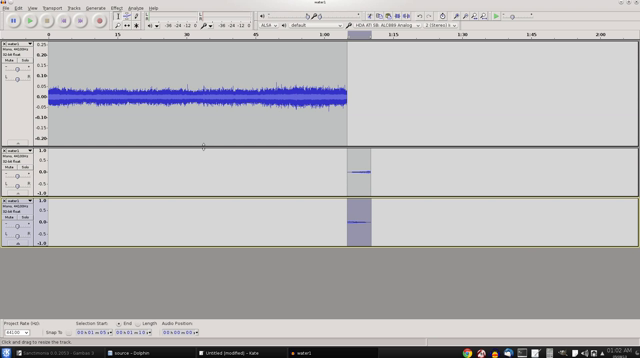
# Bring up the File menu's export options for the finished audio
pyautogui.click(10, 8)
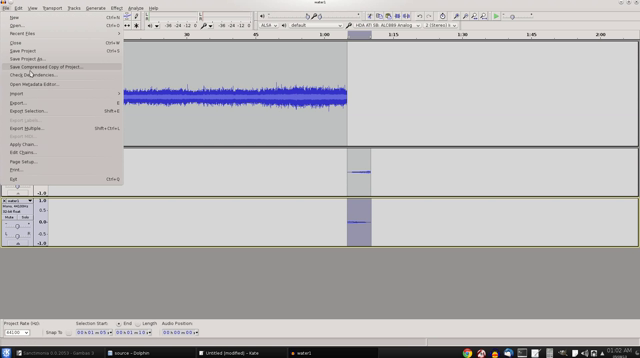